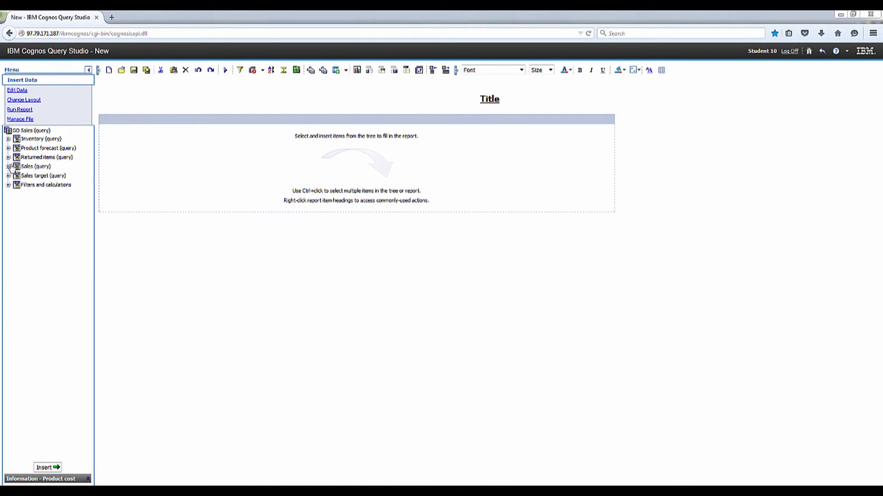
Step: Insert Product line and Product cost from Sales, then start Define Custom Groups
left_click(8, 166)
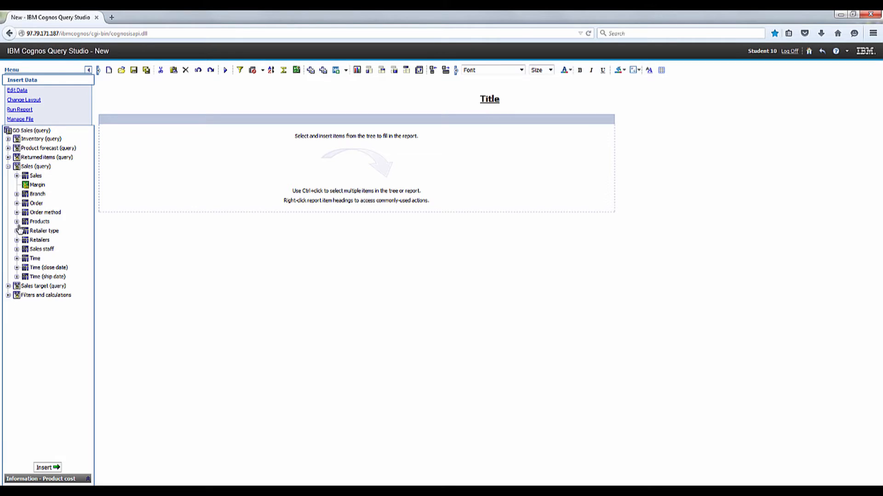
left_click(17, 221)
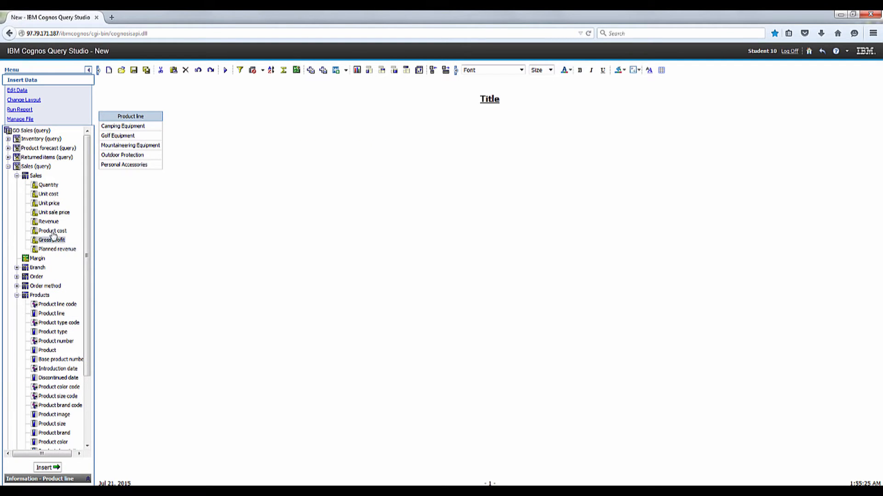
left_click(51, 231)
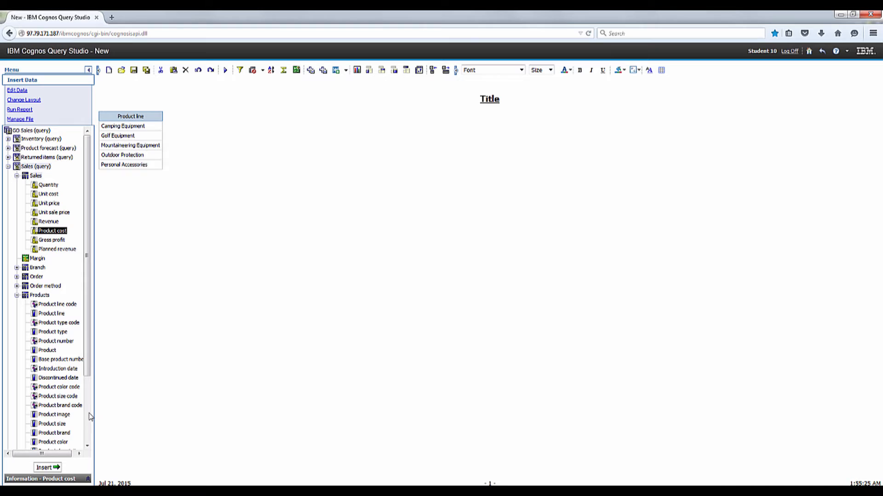
left_click(48, 467)
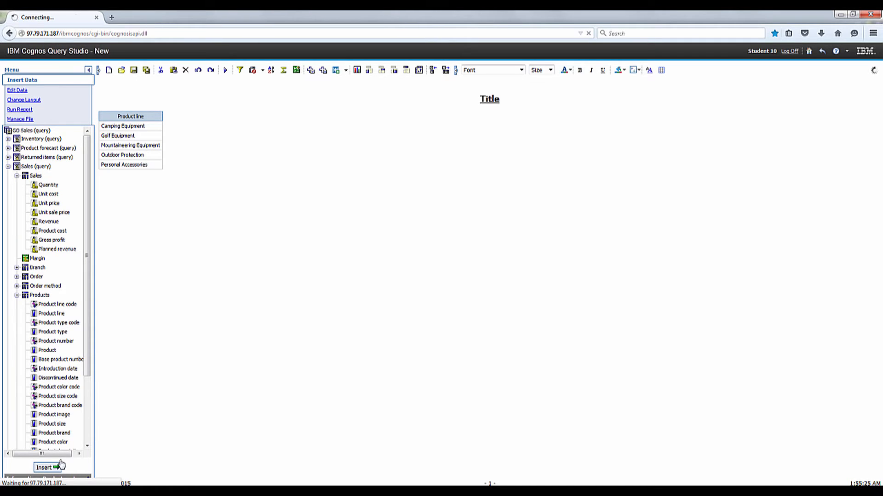
left_click(48, 467)
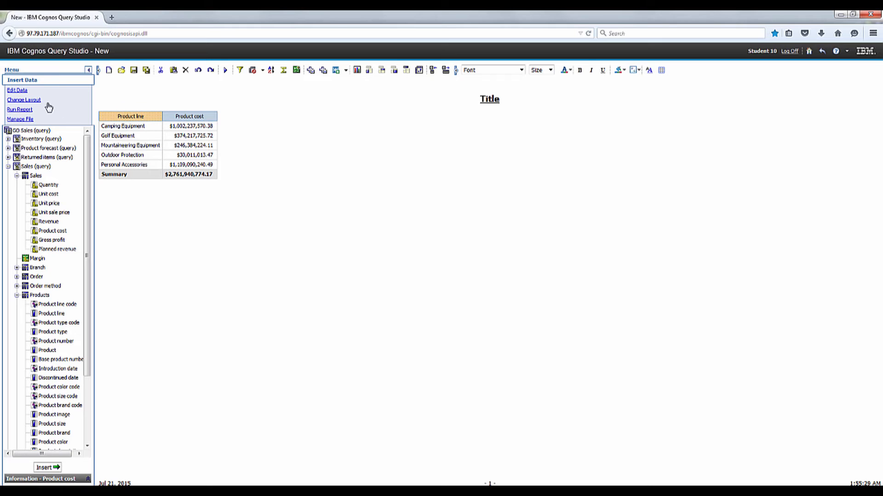
left_click(18, 89)
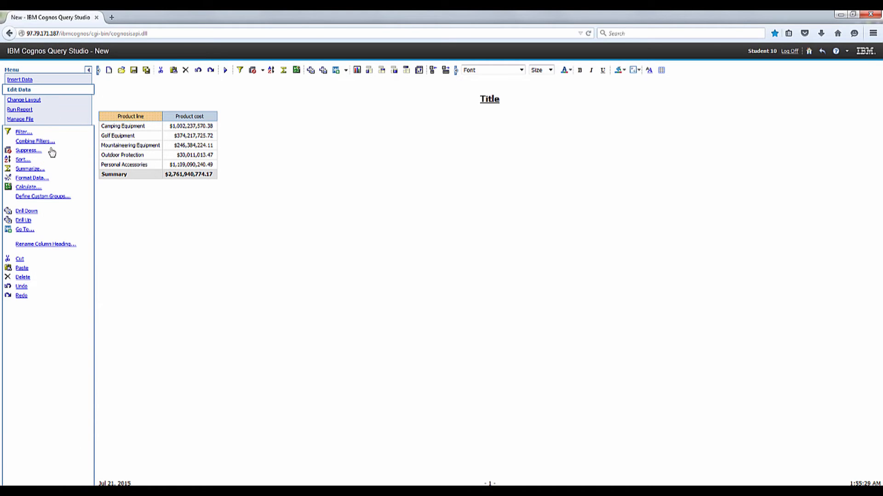
mouse_move(43, 196)
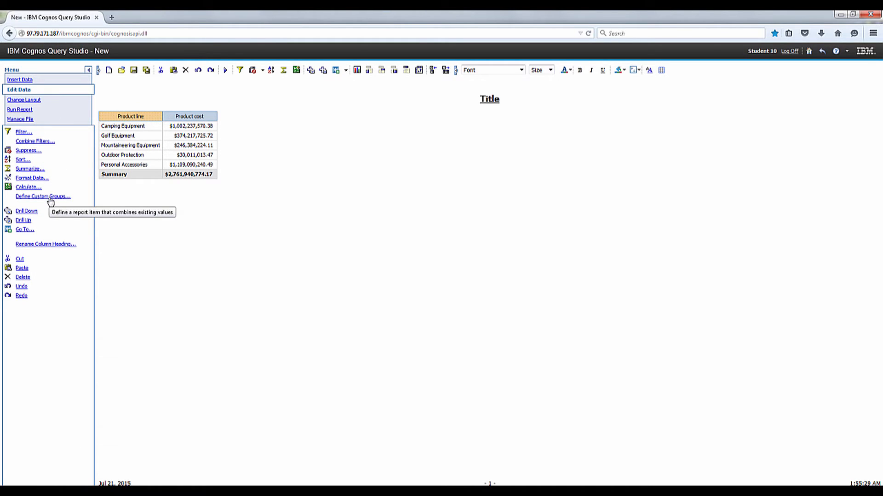
left_click(42, 196)
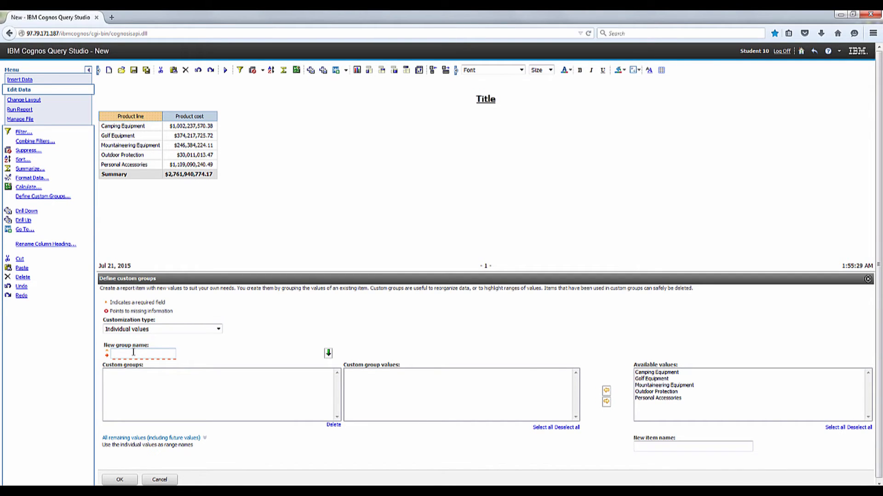
Step: Add a 'Golf Equipment' custom group and move the Golf Equipment value into it
type("c")
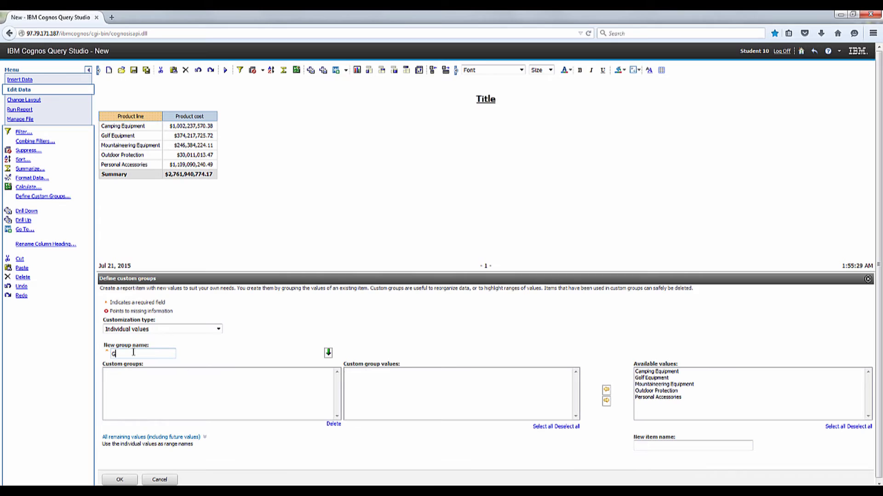
type("Golf Equ")
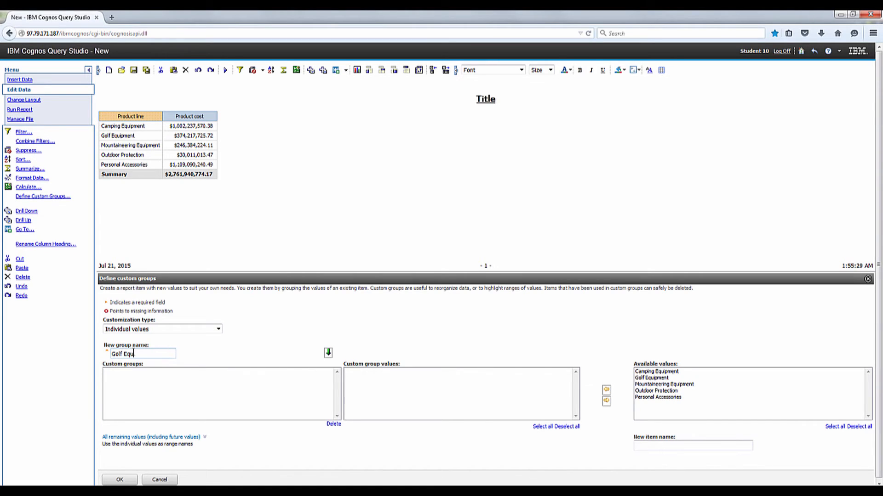
type("ipment")
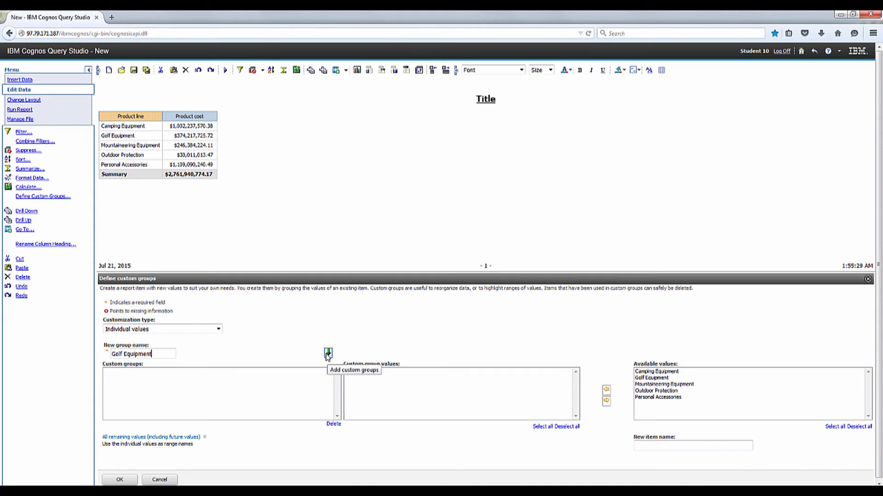
left_click(327, 353)
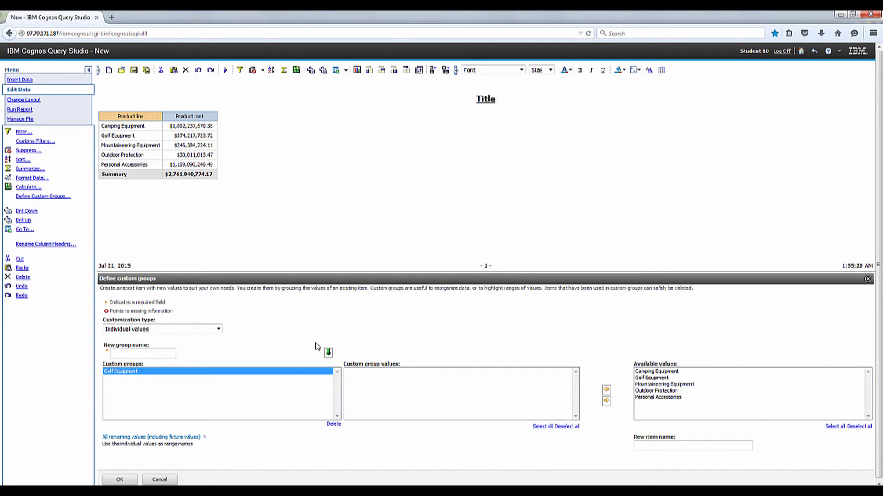
left_click(651, 378)
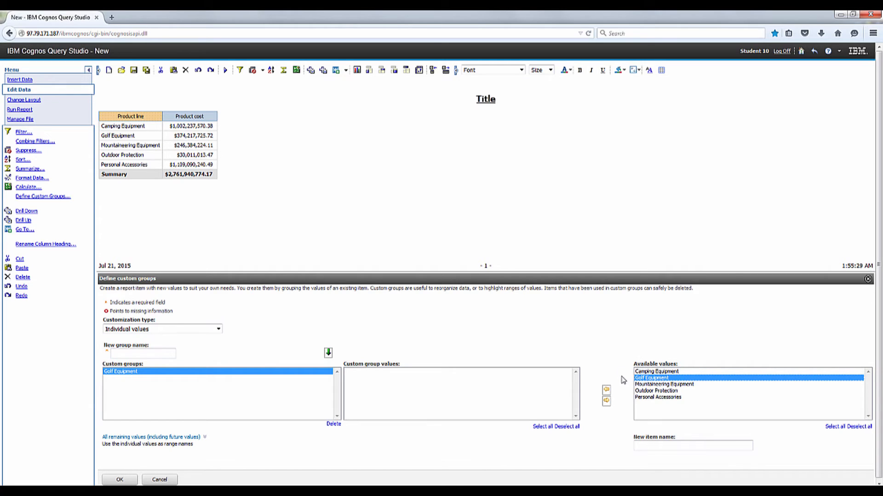
left_click(606, 389)
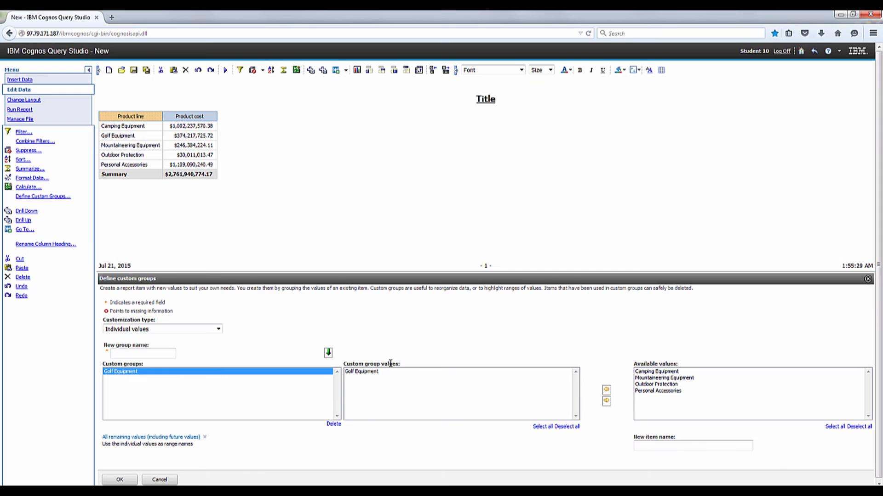
Step: Add an 'Other' group holding Camping, Mountaineering, Outdoor Protection and Personal Accessories
left_click(142, 353)
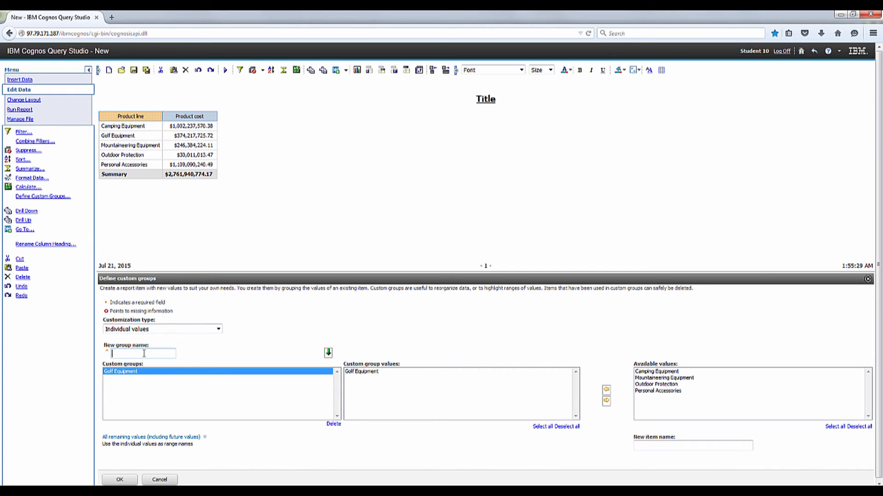
type("Othewr")
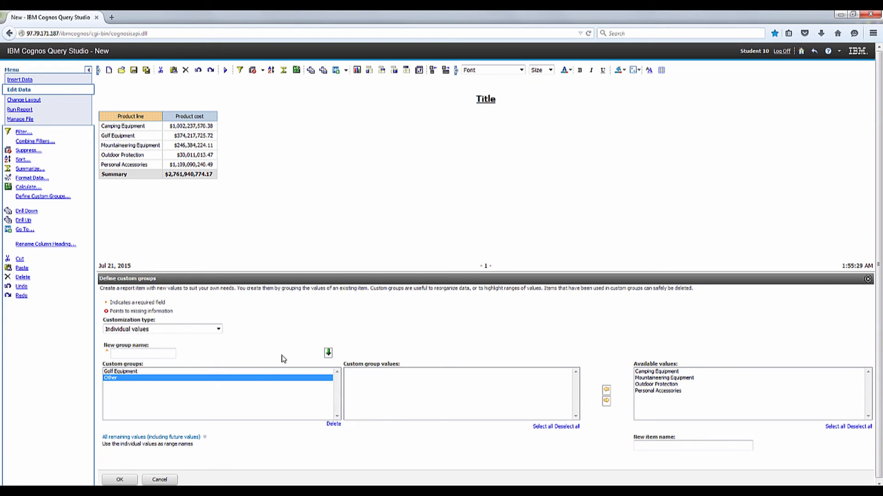
mouse_move(342, 359)
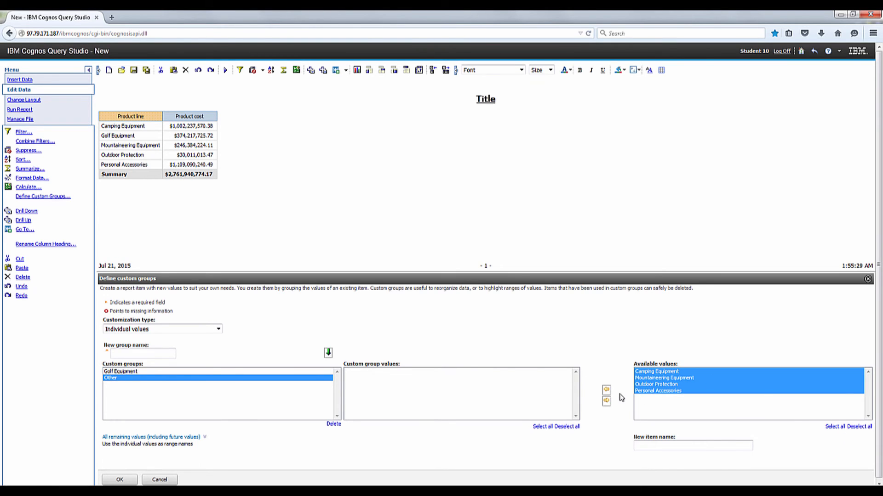
left_click(607, 389)
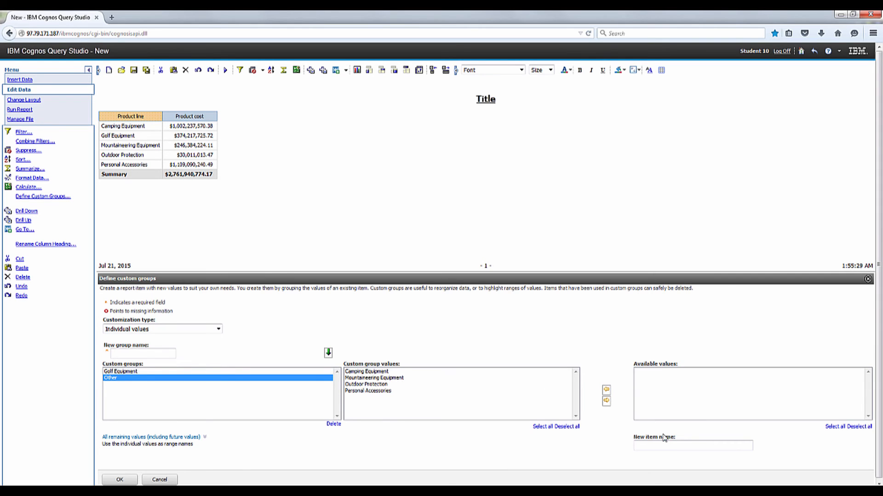
Step: Name the new grouped item 'Product Group' and confirm the custom groups with OK
type("P")
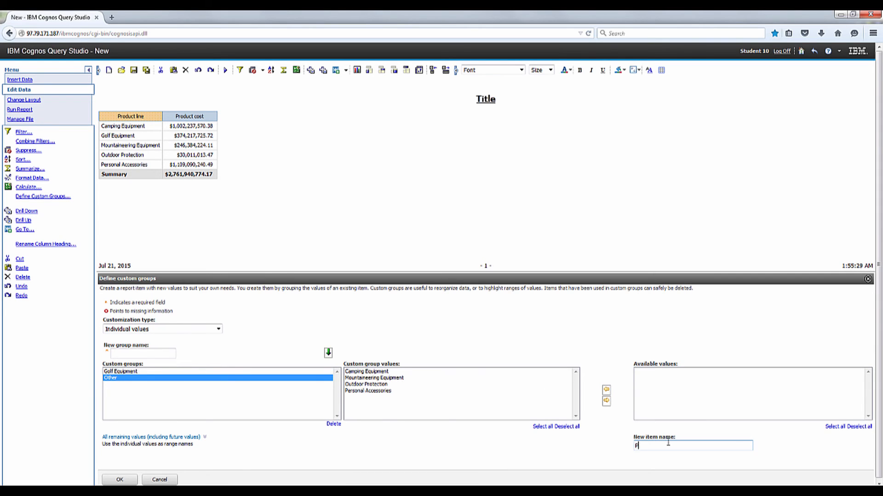
type("roduct")
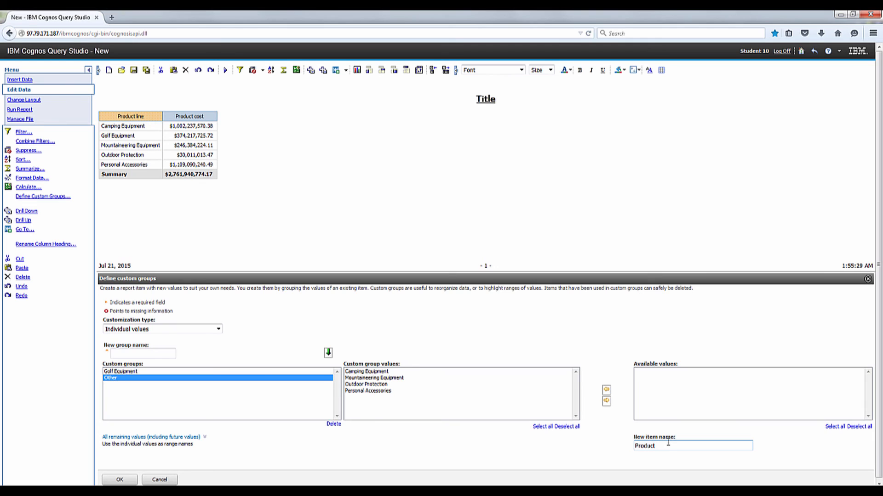
type("Group")
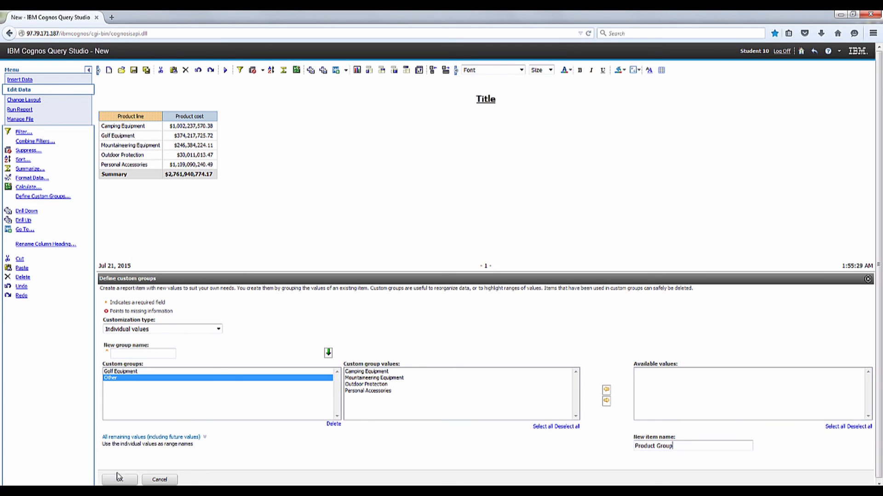
left_click(118, 479)
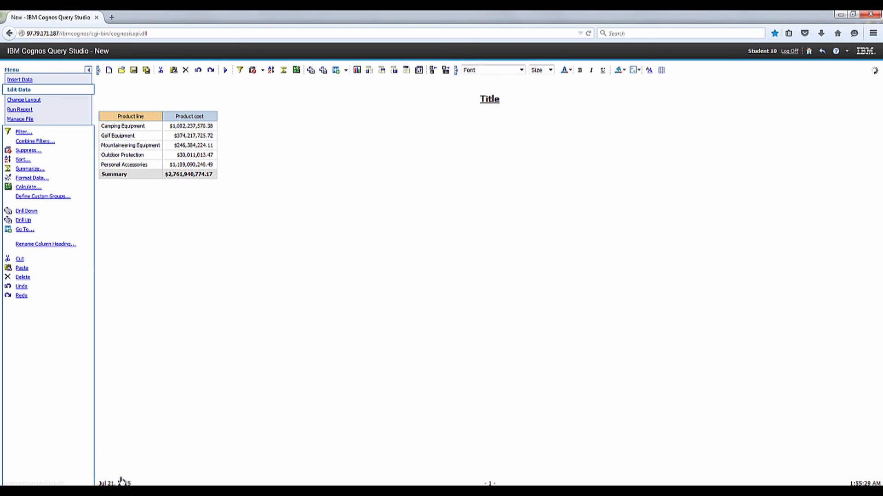
Step: Delete the Product line column, leaving Product Group beside Product cost
left_click(20, 79)
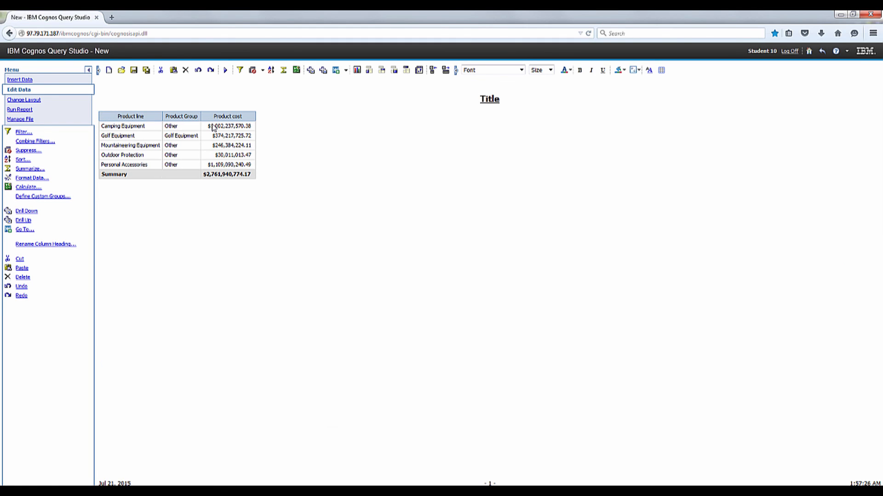
left_click(130, 116)
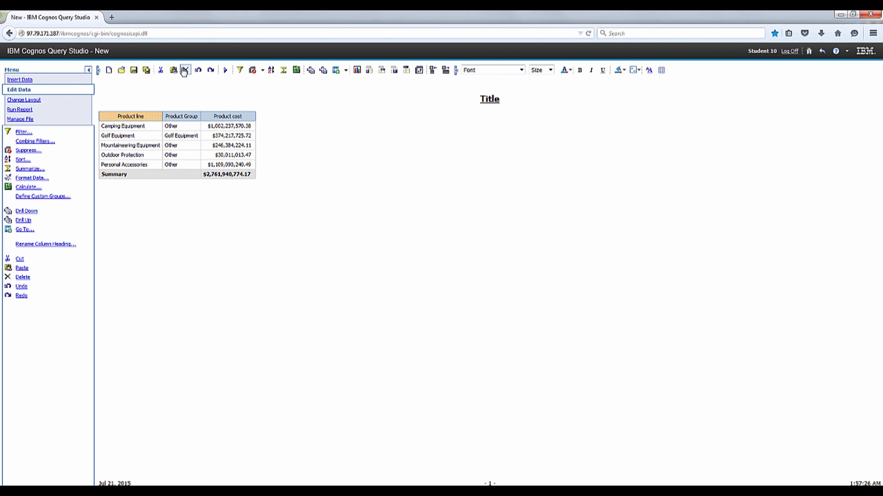
left_click(184, 70)
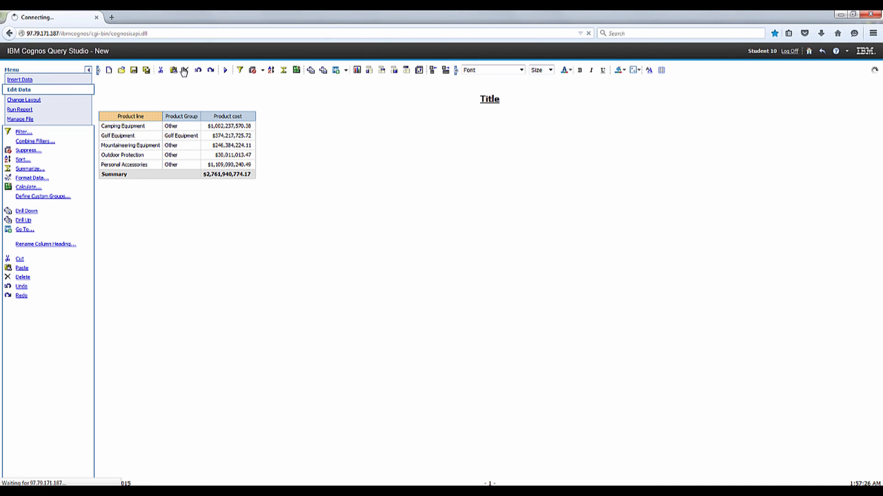